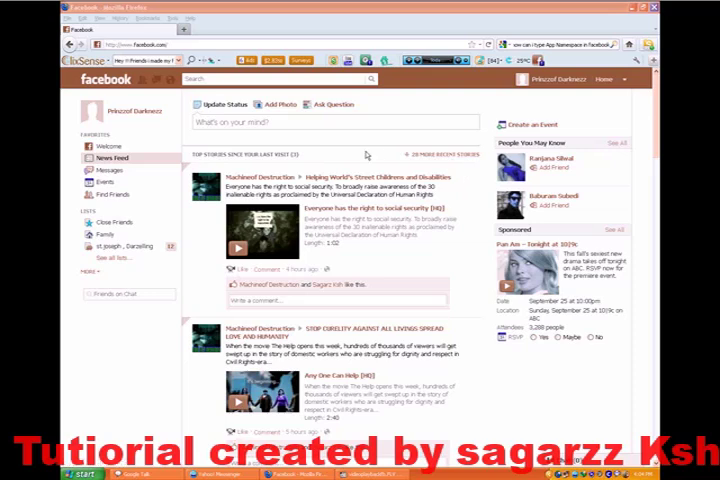
{"action": "mouse_move", "coordinate": [368, 155]}
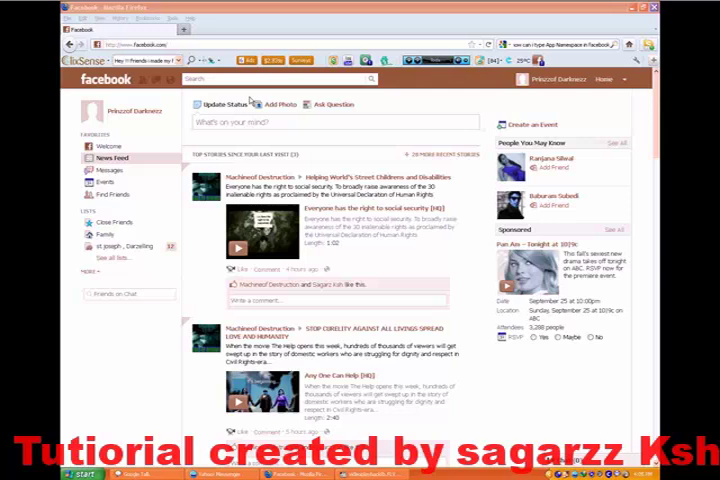
{"action": "mouse_move", "coordinate": [510, 104]}
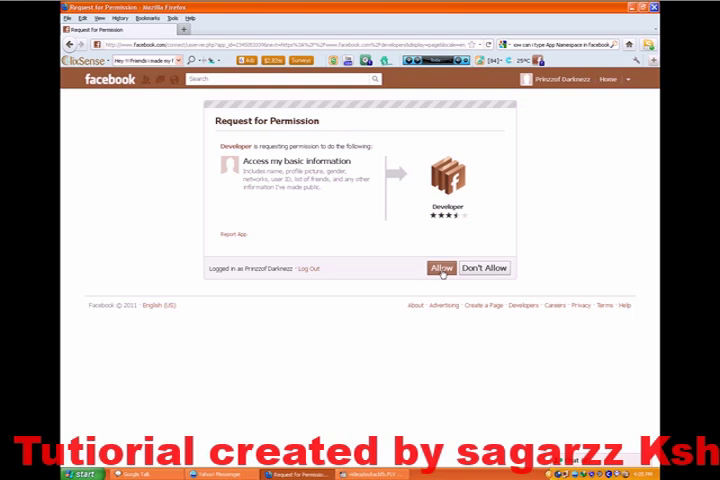
- Allow the Developer app to access basic account information
{"action": "left_click", "coordinate": [440, 268]}
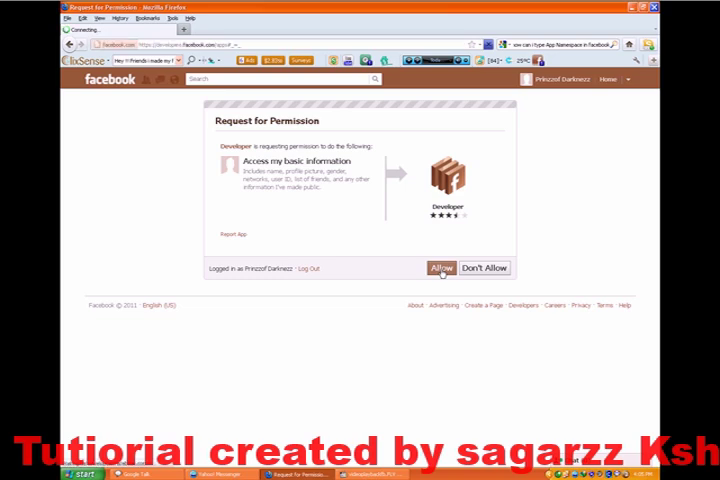
{"action": "left_click", "coordinate": [440, 267]}
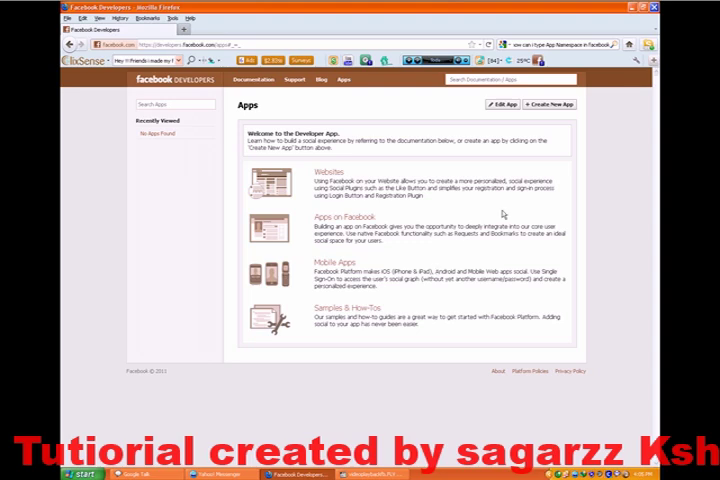
{"action": "mouse_move", "coordinate": [503, 213]}
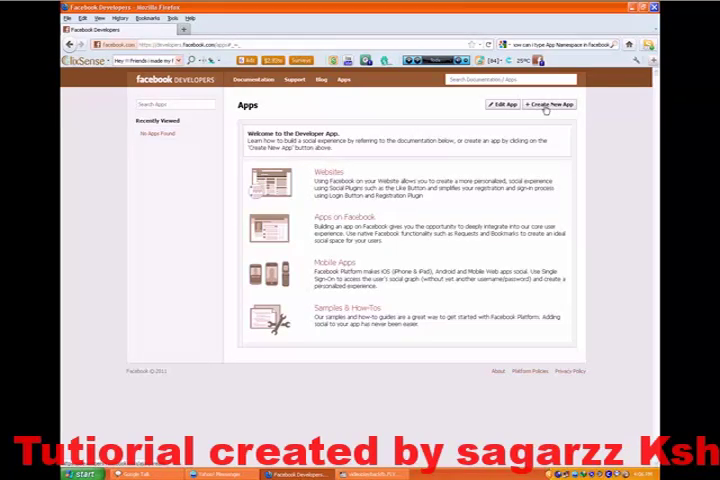
- Start a new app named 'Prince a darkness'
{"action": "left_click", "coordinate": [558, 104]}
{"action": "type", "text": "Prince a darkness"}
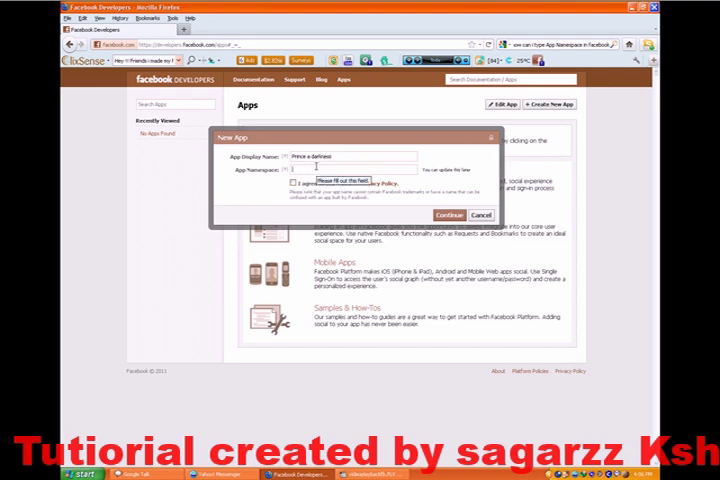
- Enter namespace prince-a-darkness, agree to the Platform Privacy Policy, and continue
{"action": "type", "text": "pd"}
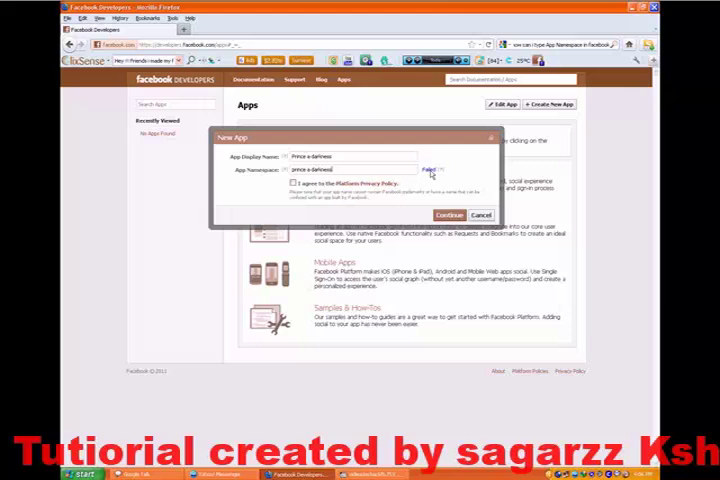
{"action": "mouse_move", "coordinate": [442, 170]}
{"action": "type", "text": "-a-"}
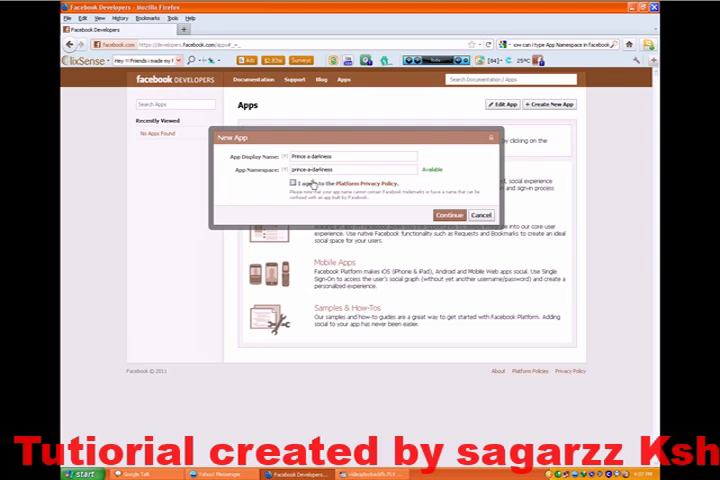
{"action": "left_click", "coordinate": [296, 183]}
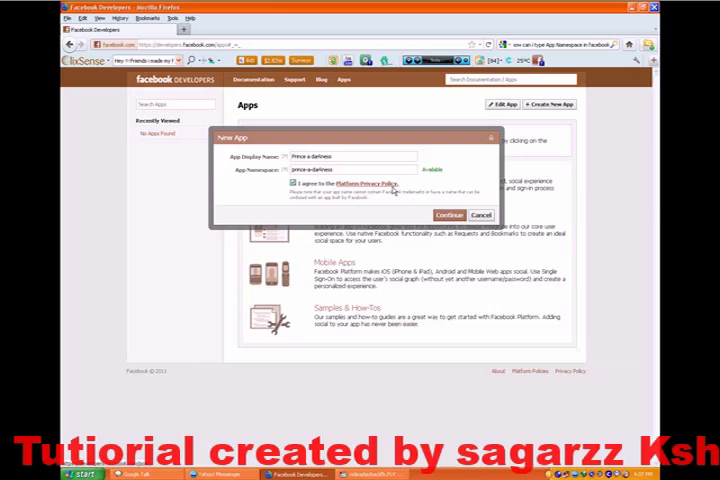
{"action": "left_click", "coordinate": [449, 214]}
{"action": "type", "text": "acietyl each"}
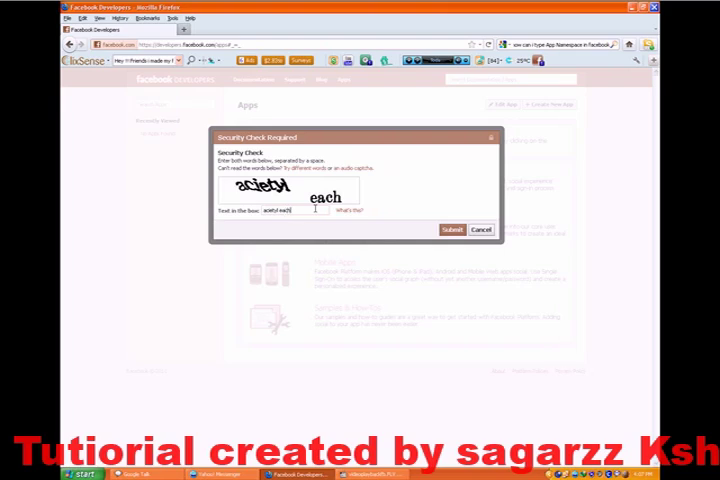
- Submit the typed captcha words to create the app
{"action": "left_click", "coordinate": [451, 229]}
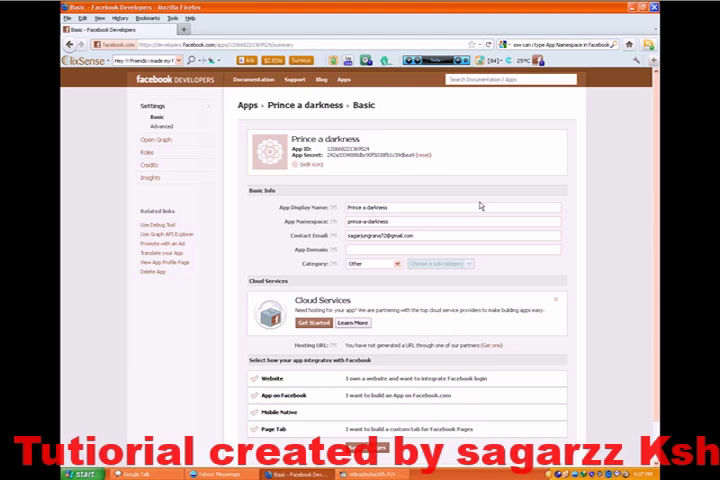
{"action": "mouse_move", "coordinate": [465, 198]}
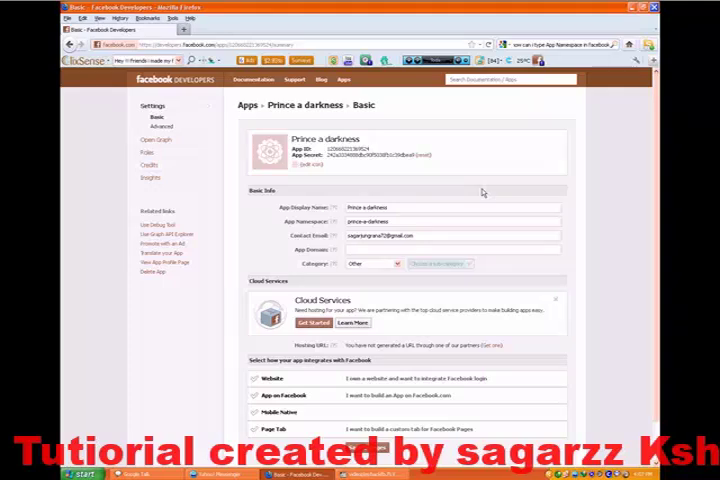
- Save the Prince a darkness app's basic settings
{"action": "scroll", "scroll_direction": "down", "scroll_amount": 3}
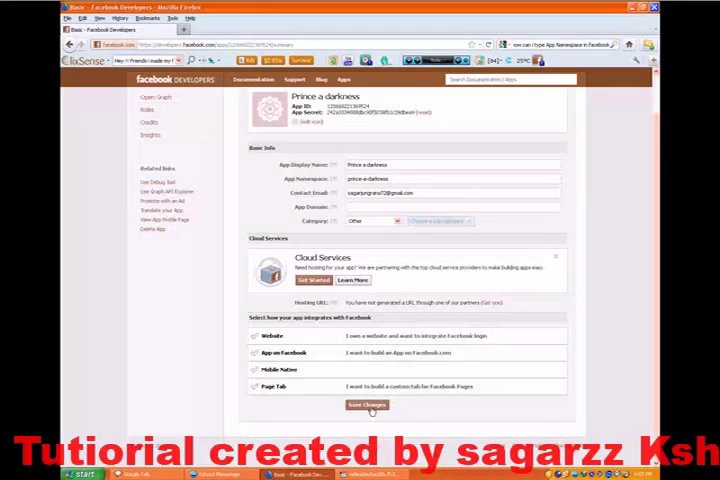
{"action": "left_click", "coordinate": [367, 405]}
{"action": "type", "text": "prince"}
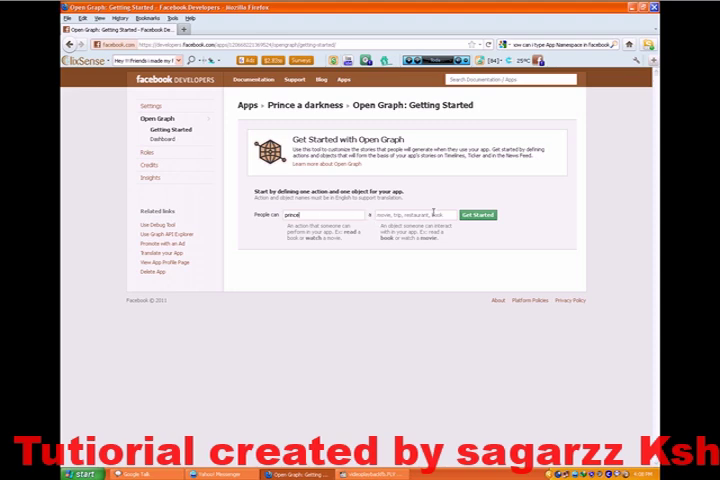
- Define 'prince' as the action and 'darkness' as the object, then get started
{"action": "left_click", "coordinate": [420, 215]}
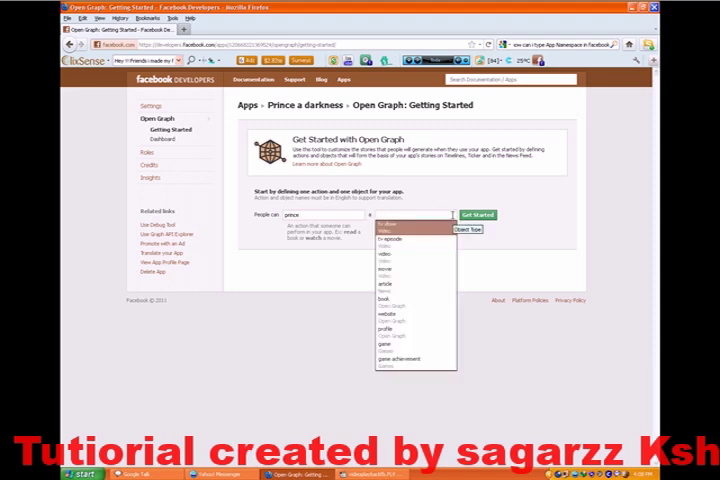
{"action": "left_click", "coordinate": [383, 218]}
{"action": "type", "text": "darkness"}
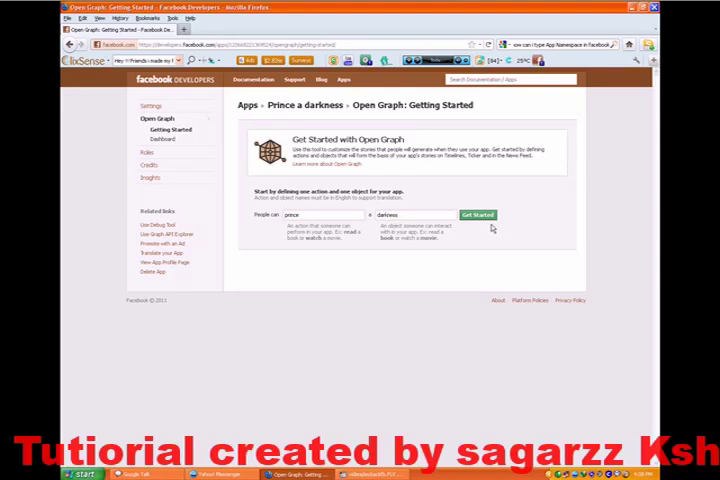
{"action": "left_click", "coordinate": [478, 215]}
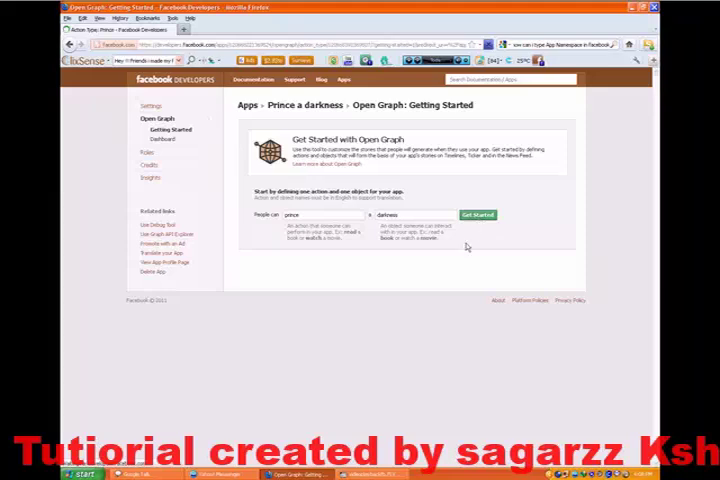
{"action": "left_click", "coordinate": [477, 214]}
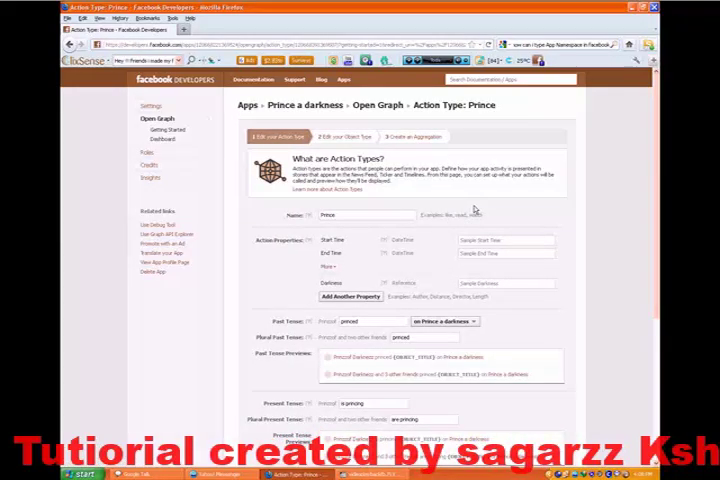
{"action": "mouse_move", "coordinate": [505, 202]}
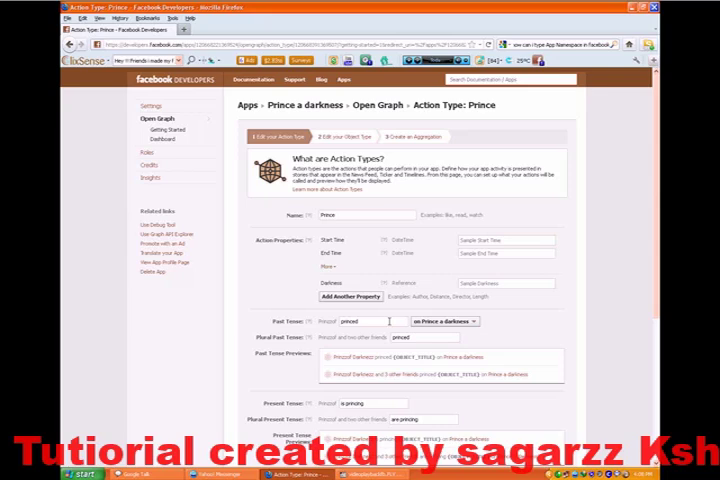
- Save the Prince action type and advance to the Darkness object type
{"action": "scroll", "scroll_direction": "down", "scroll_amount": 3}
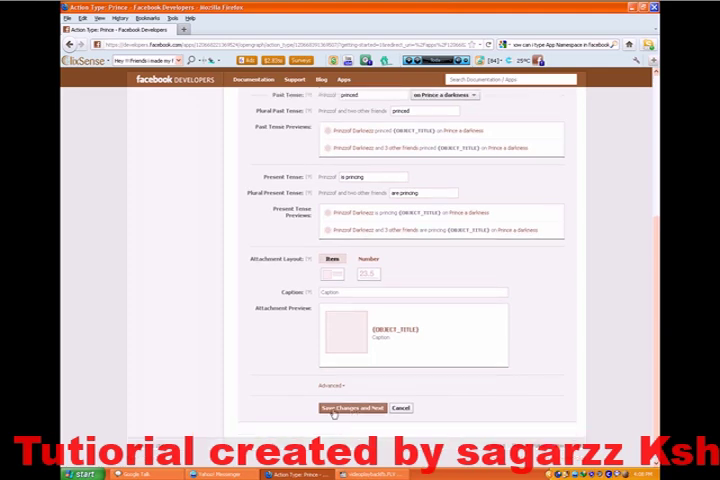
{"action": "left_click", "coordinate": [347, 408]}
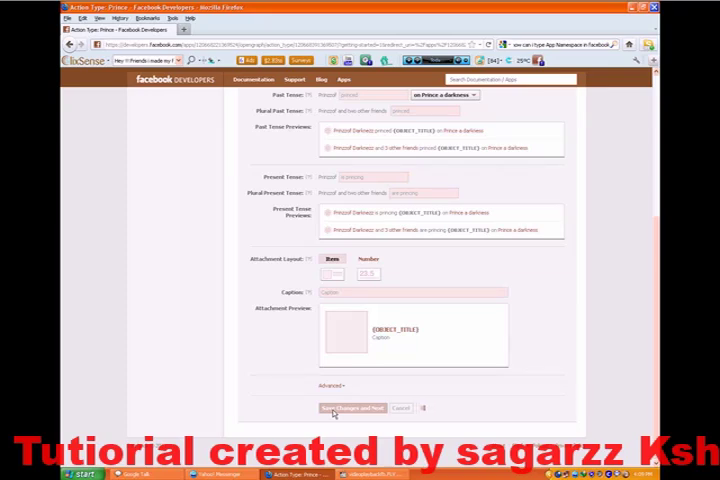
{"action": "left_click", "coordinate": [352, 407]}
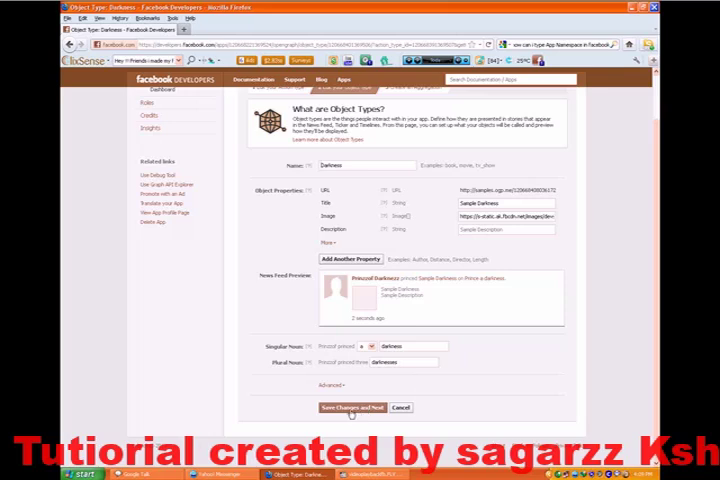
- Save the Darkness object type and advance to the Prince aggregation
{"action": "left_click", "coordinate": [347, 407]}
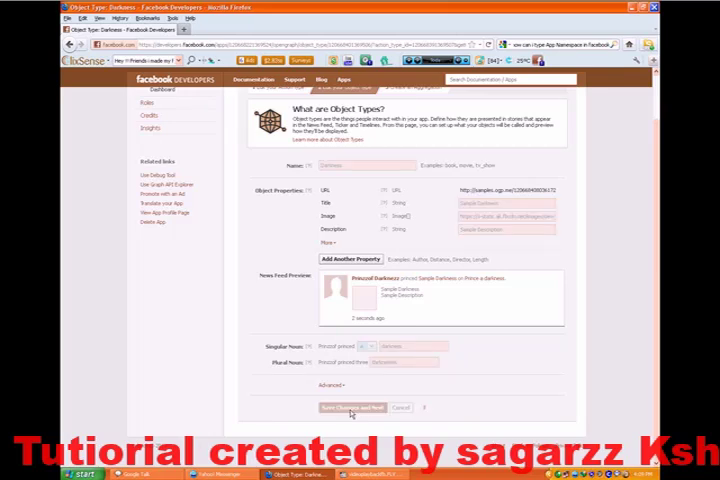
{"action": "left_click", "coordinate": [350, 407]}
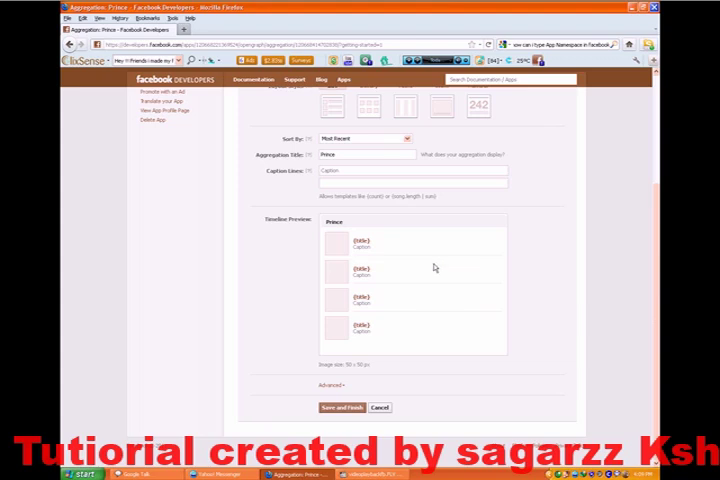
{"action": "mouse_move", "coordinate": [366, 393]}
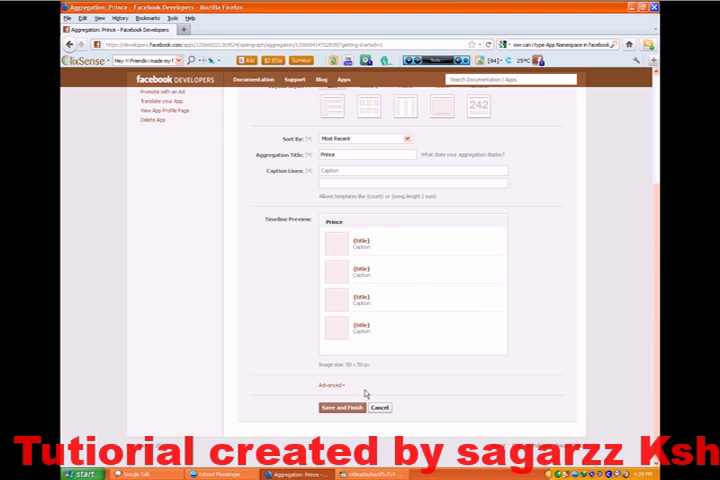
- Save the Prince aggregation and finish Open Graph setup
{"action": "left_click", "coordinate": [343, 407]}
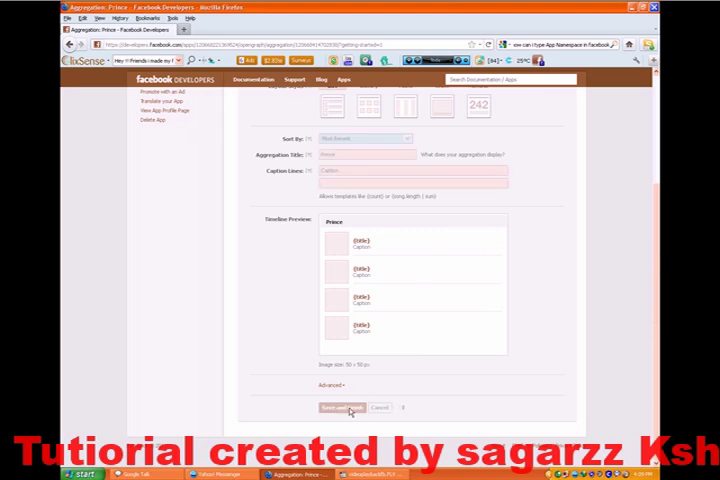
{"action": "left_click", "coordinate": [352, 407]}
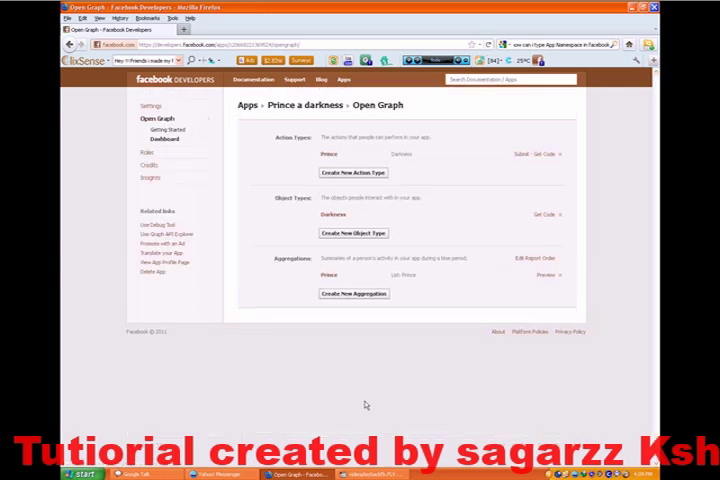
{"action": "mouse_move", "coordinate": [417, 287]}
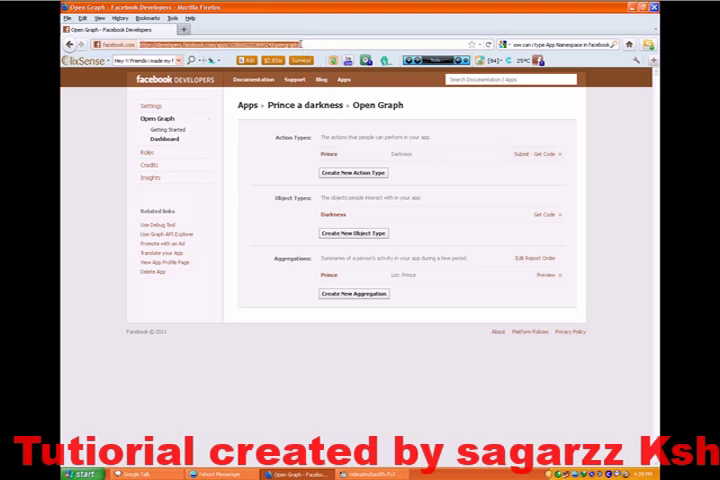
- Review the dashboard's Prince action, Darkness object and aggregation, then leave the page
{"action": "left_click", "coordinate": [300, 44]}
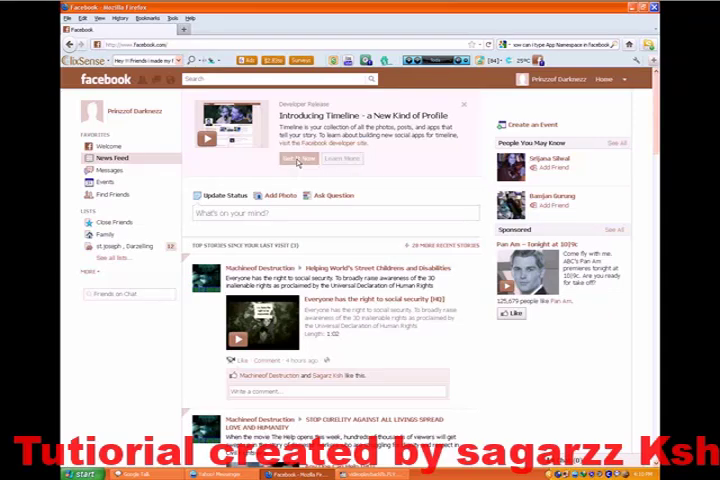
- Choose Get Started in the 'Introducing Timeline' developer release box on the News Feed
{"action": "left_click", "coordinate": [297, 158]}
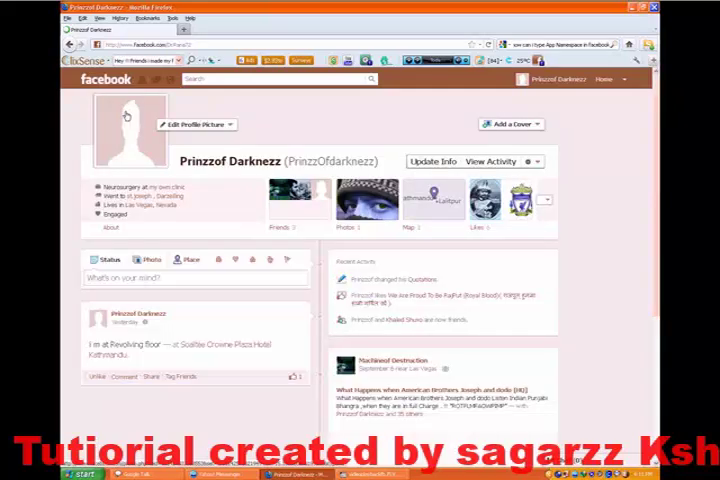
- Scroll the Prinzzof Darknezz Timeline down to the status composer and recent activity
{"action": "scroll", "scroll_direction": "down", "scroll_amount": 3}
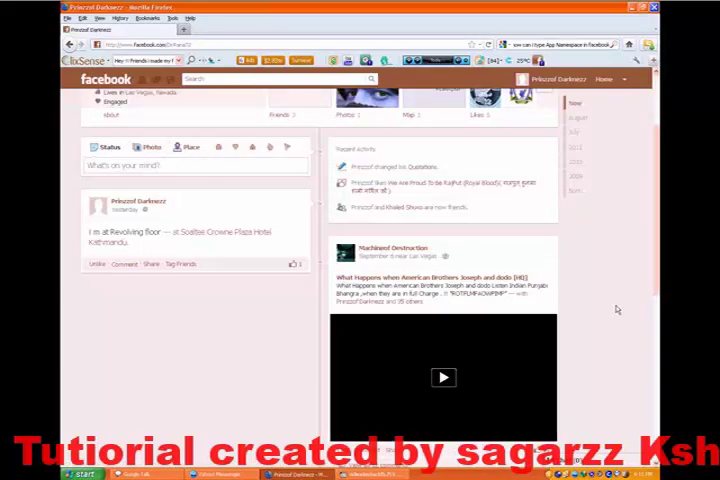
{"action": "left_click", "coordinate": [443, 377]}
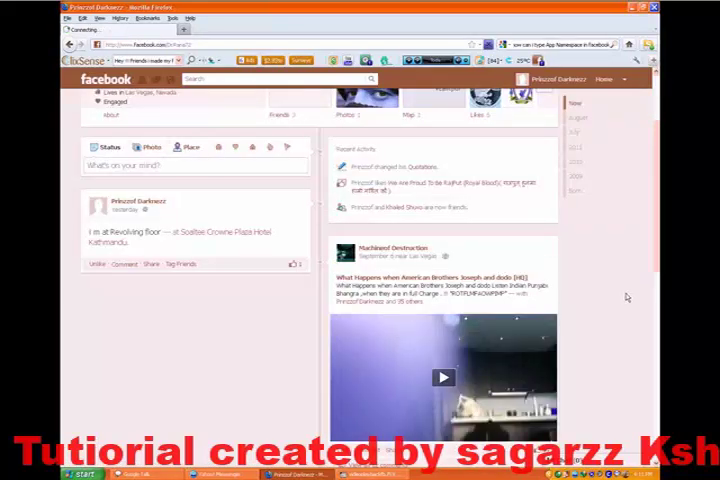